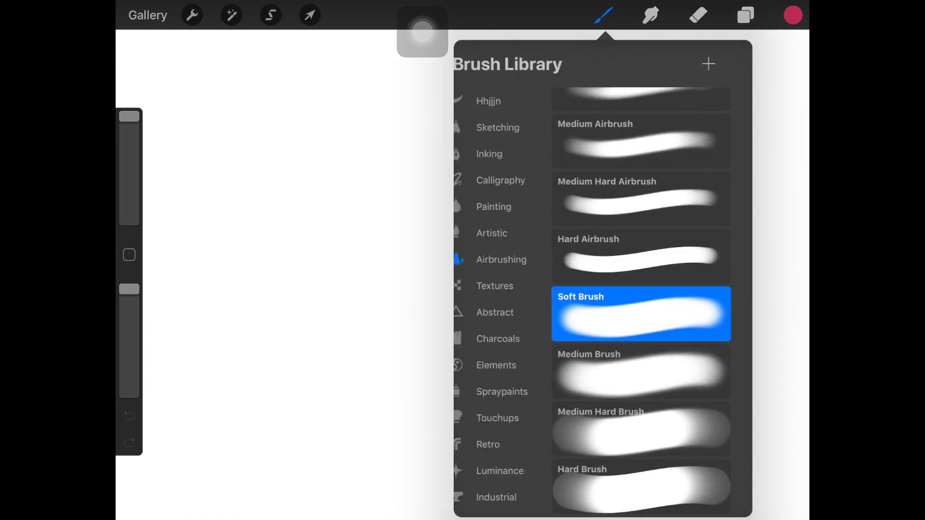
# - Draw a circle outline with the Airbrushing Soft Brush and fill it solid crimson
pyautogui.moveTo(322, 177); pyautogui.dragTo(436, 142)
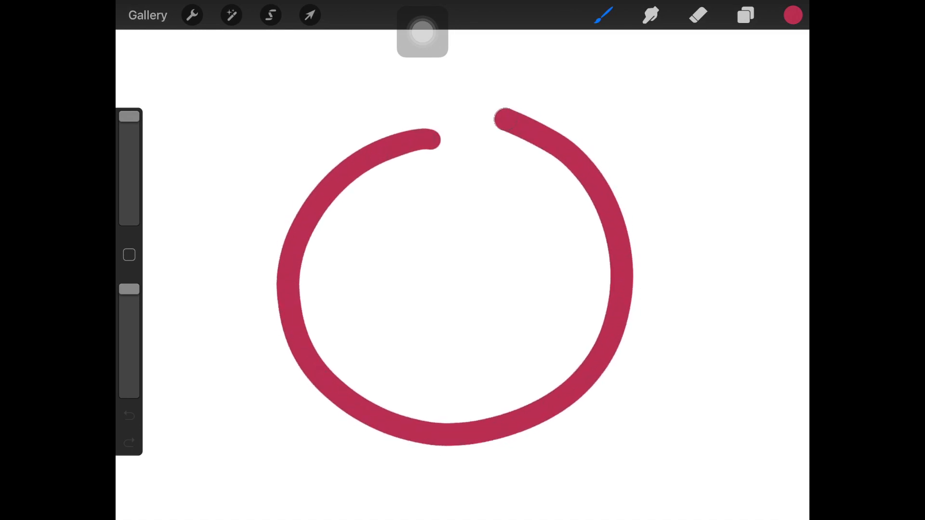
pyautogui.click(422, 28)
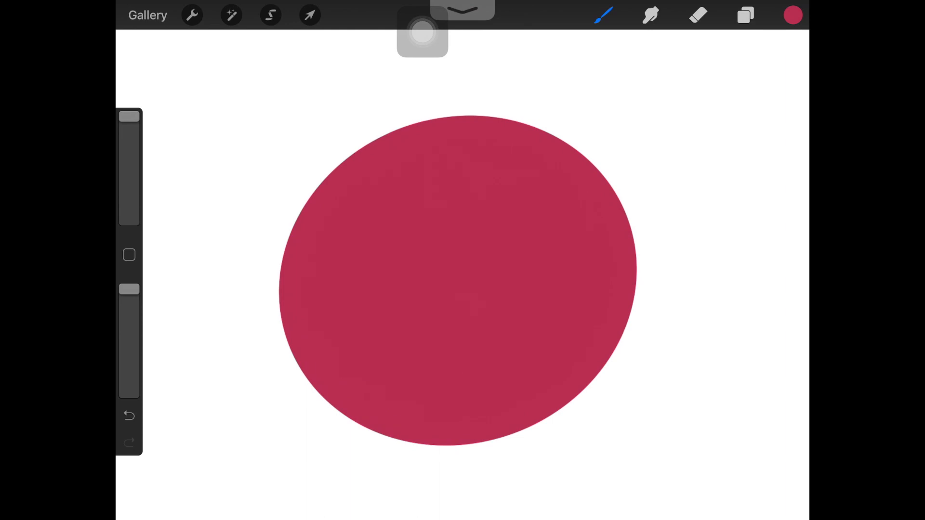
# - Add Layer 2 above the circle and pick a dark maroon shadow colour
pyautogui.click(743, 14)
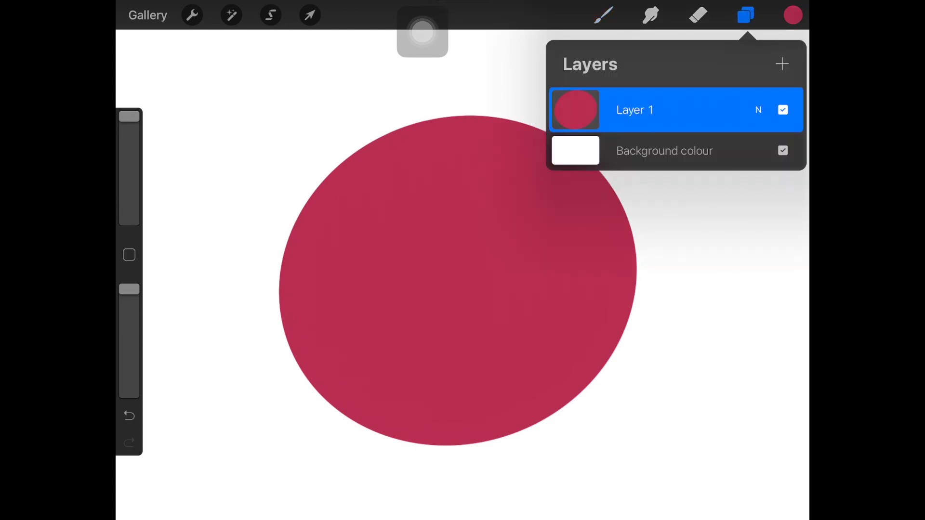
pyautogui.click(782, 64)
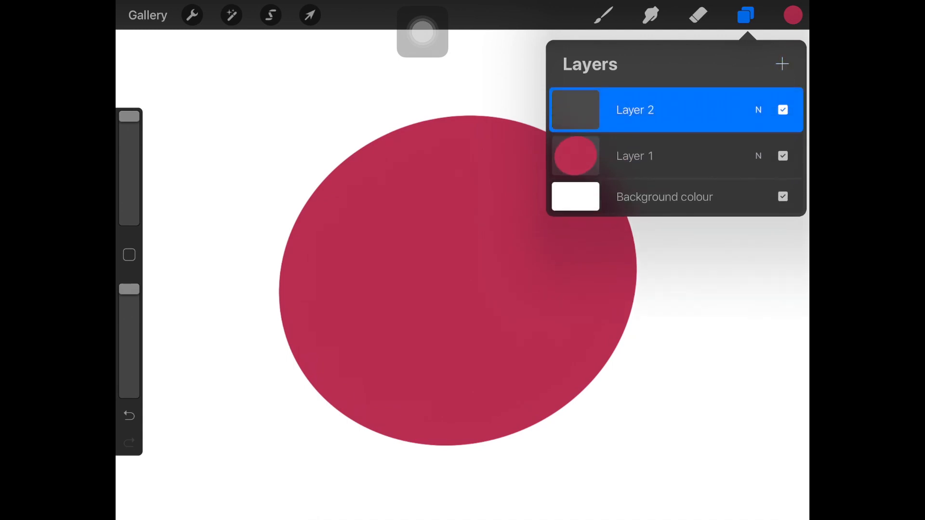
pyautogui.click(792, 13)
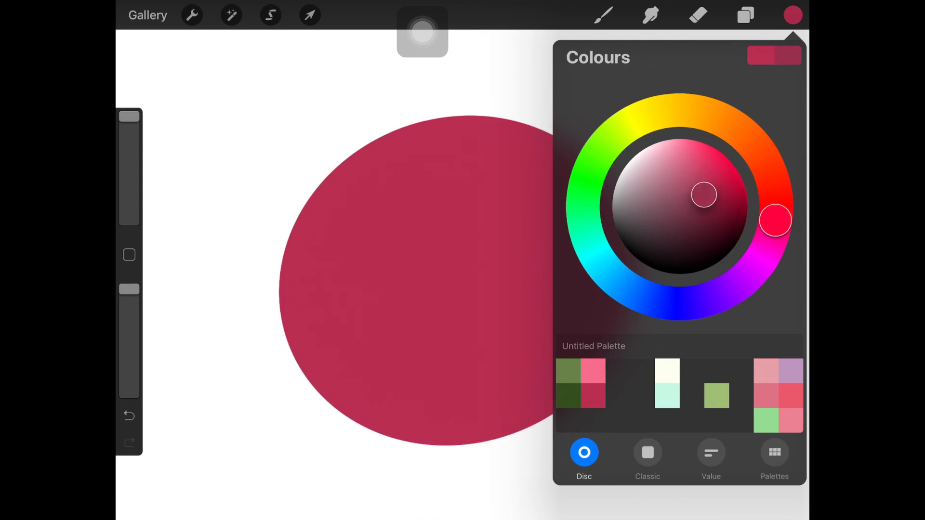
pyautogui.click(793, 14)
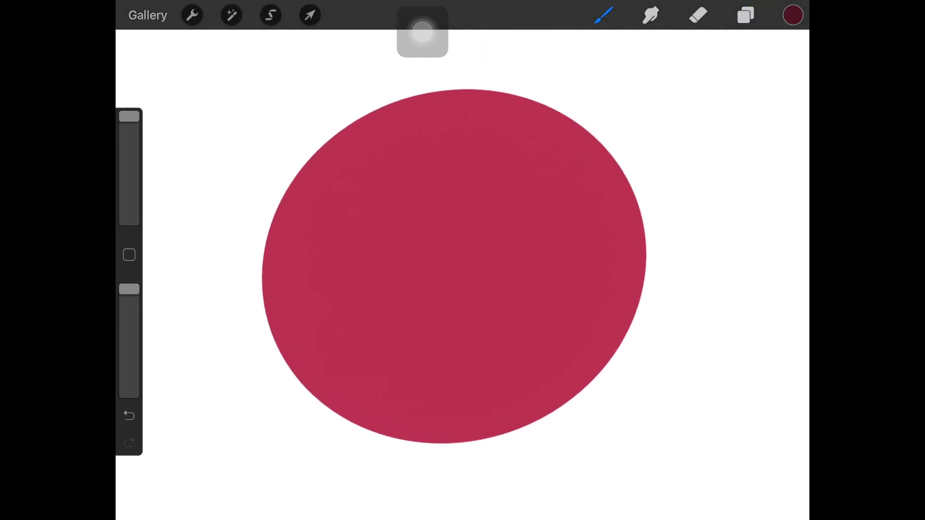
pyautogui.click(268, 15)
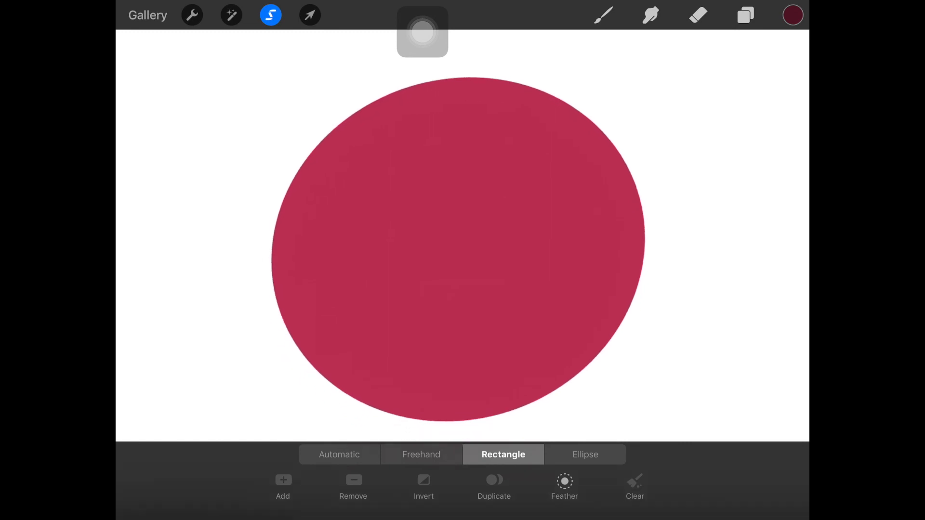
# - Select a rectangle over the circle's lower half and fill it with maroon
pyautogui.moveTo(267, 288); pyautogui.dragTo(364, 342)
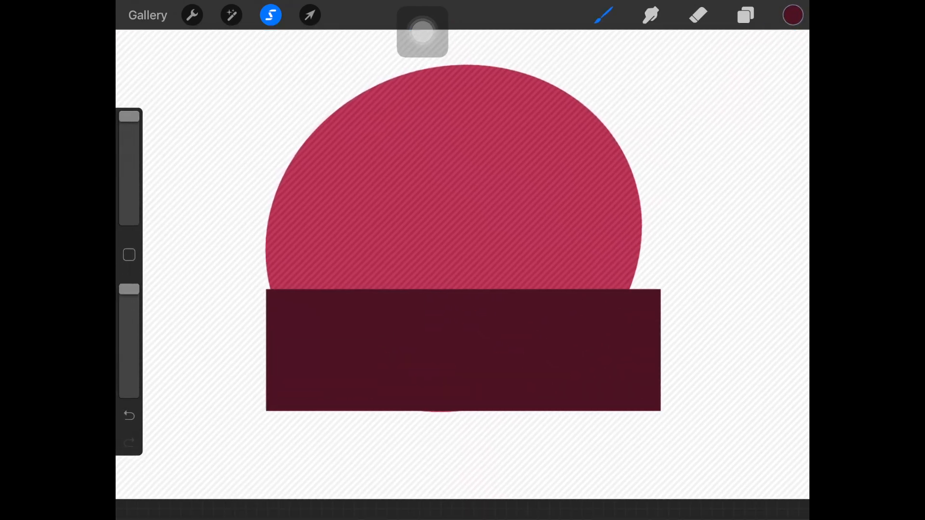
pyautogui.click(231, 14)
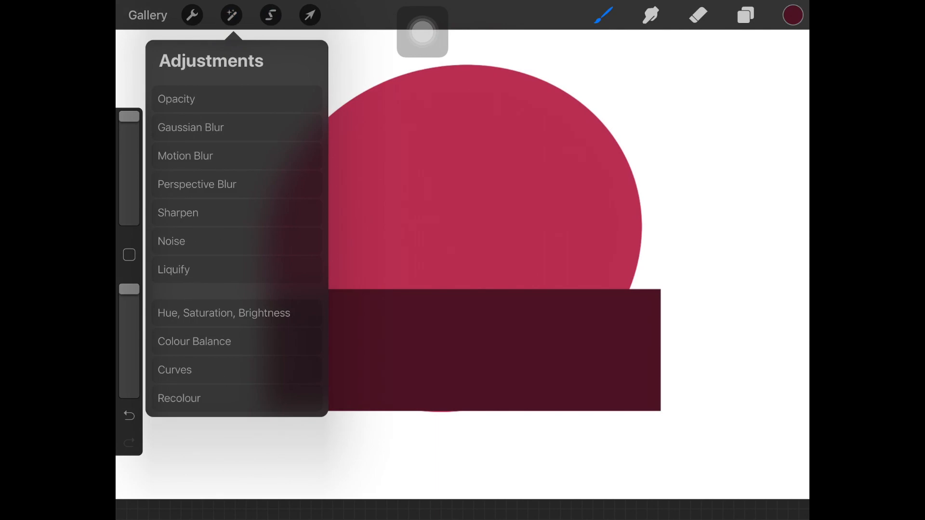
# - Apply Gaussian Blur at about 40% to turn the maroon rectangle into a soft shadow
pyautogui.click(191, 128)
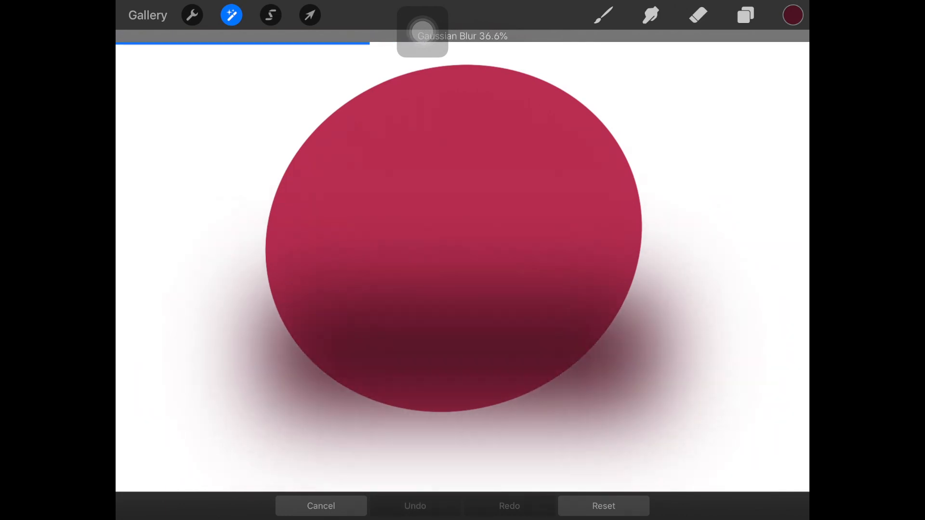
pyautogui.moveTo(369, 44); pyautogui.dragTo(425, 44)
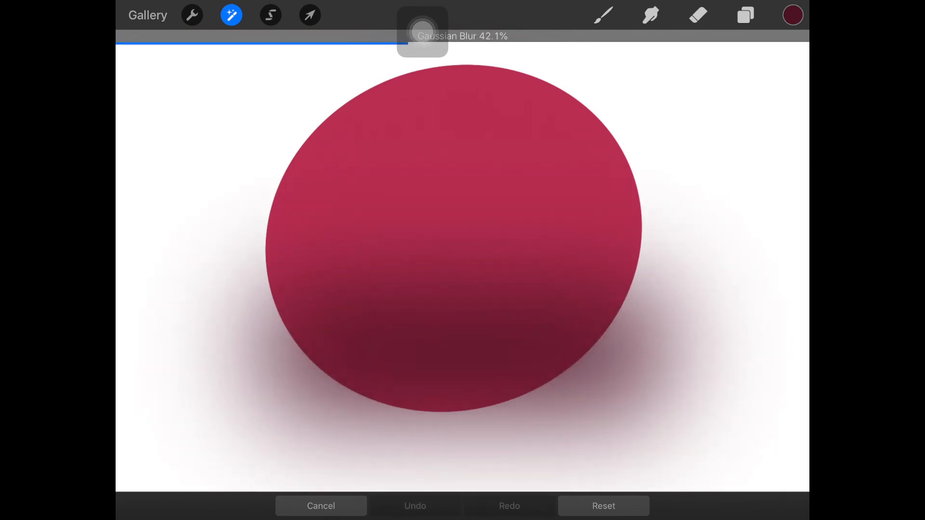
pyautogui.moveTo(389, 46); pyautogui.dragTo(342, 46)
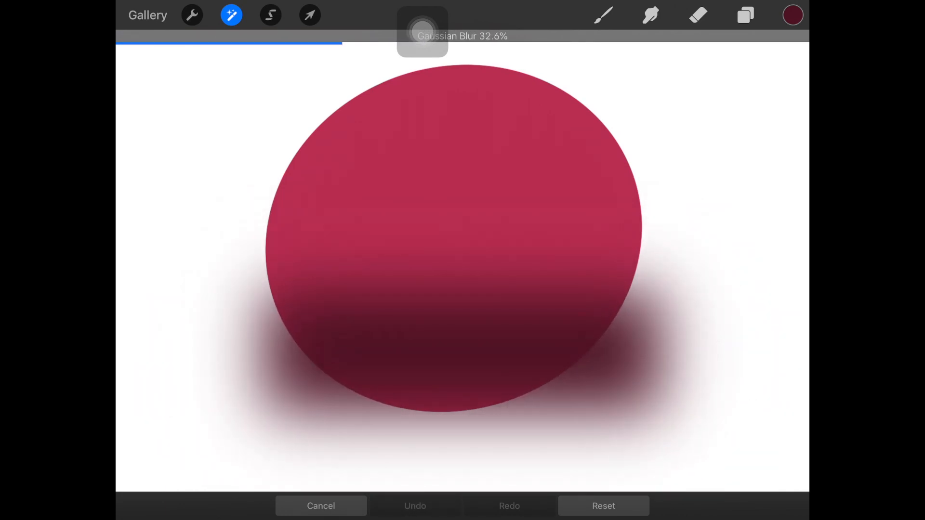
pyautogui.moveTo(341, 45); pyautogui.dragTo(366, 46)
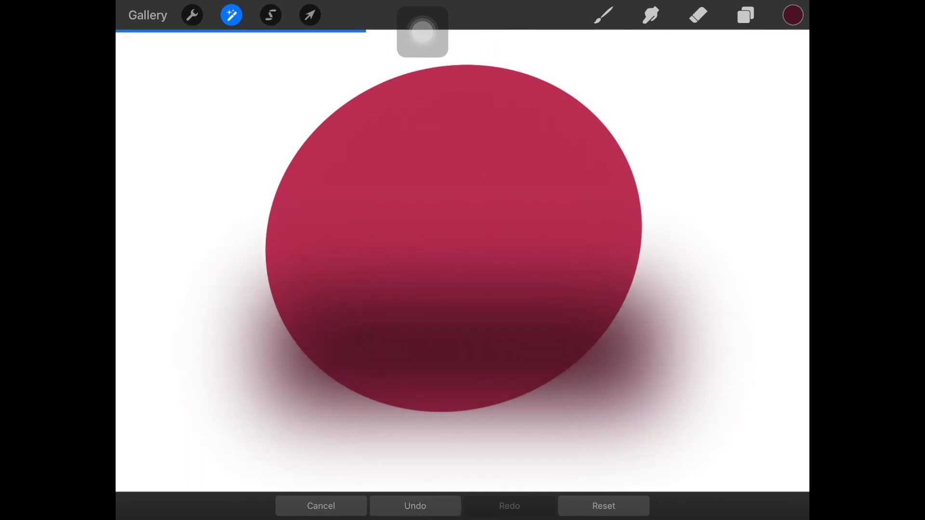
pyautogui.click(310, 15)
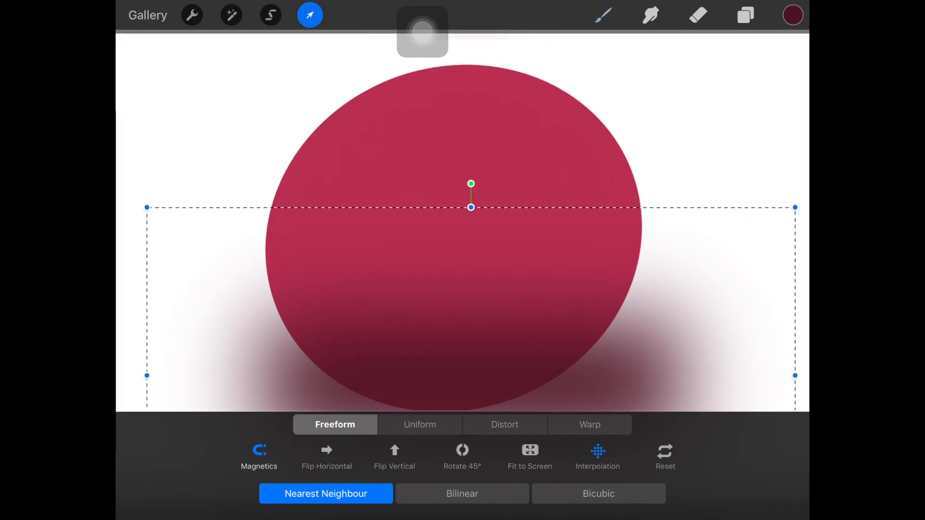
# - Set the shadow layer as a Clipping Mask over the crimson circle layer
pyautogui.click(745, 16)
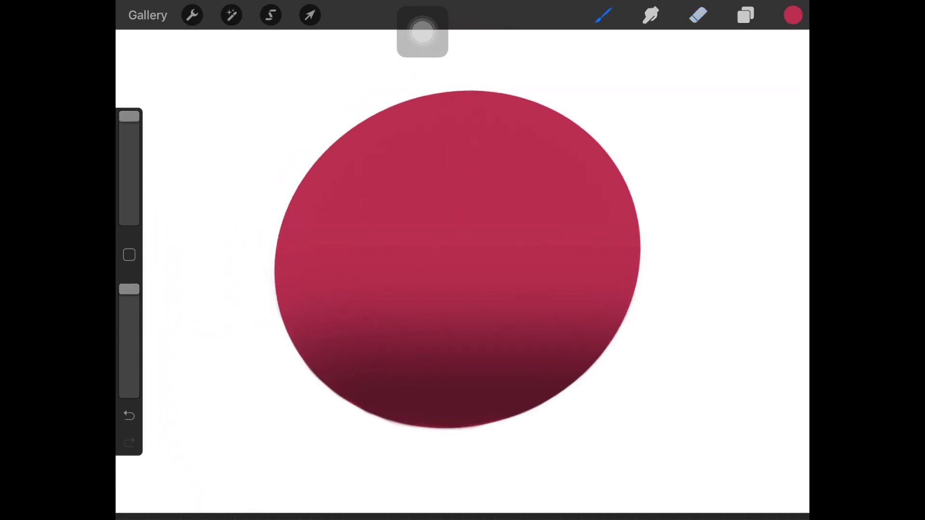
# - Pick a light pink and start an Ellipse selection across the circle's top
pyautogui.click(792, 13)
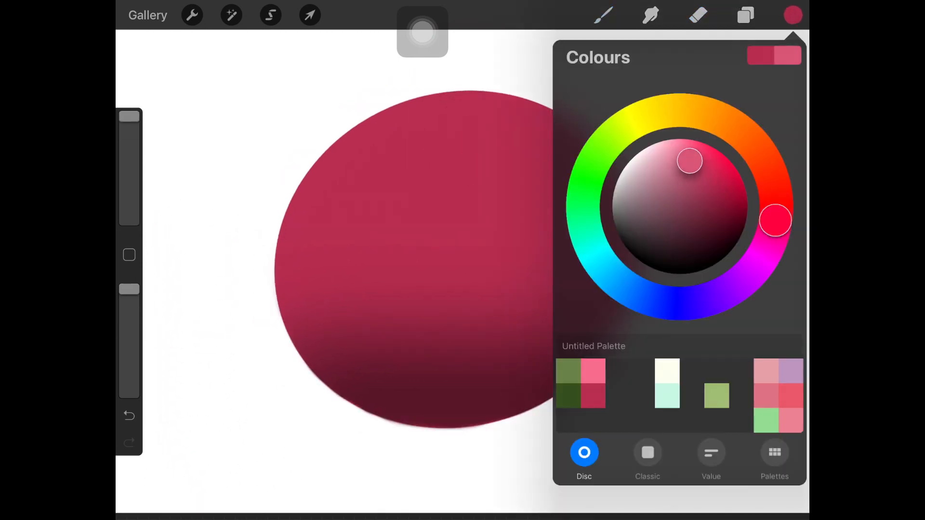
pyautogui.click(745, 14)
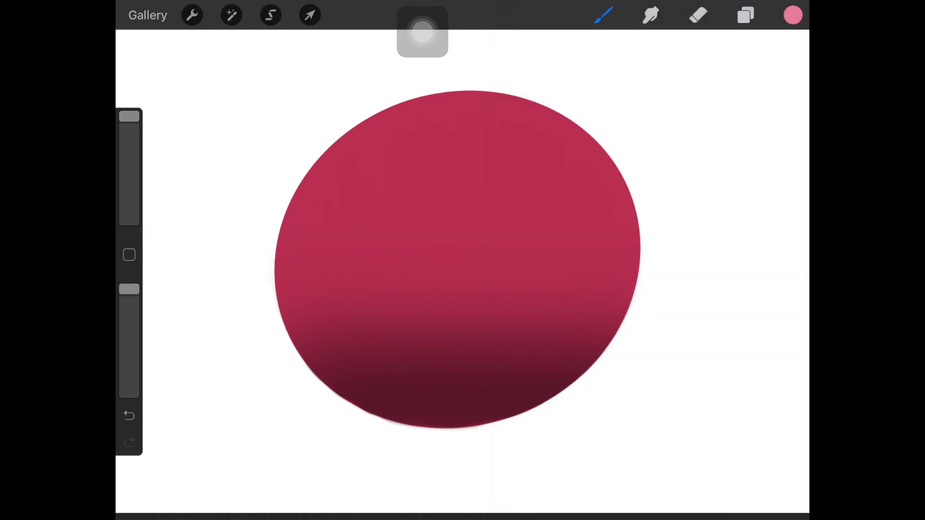
pyautogui.click(270, 14)
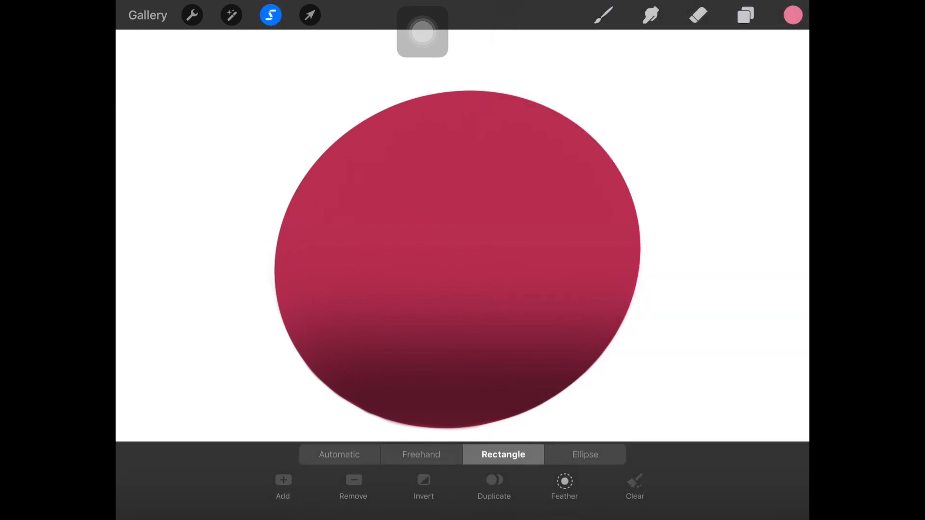
pyautogui.click(583, 455)
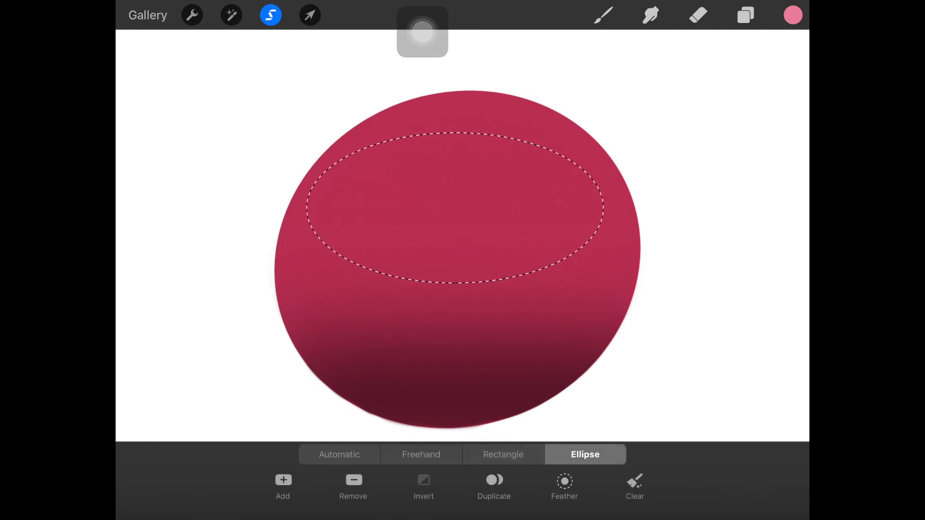
# - Feather the oval selection and dab a pink highlight inside it with the brush
pyautogui.click(424, 479)
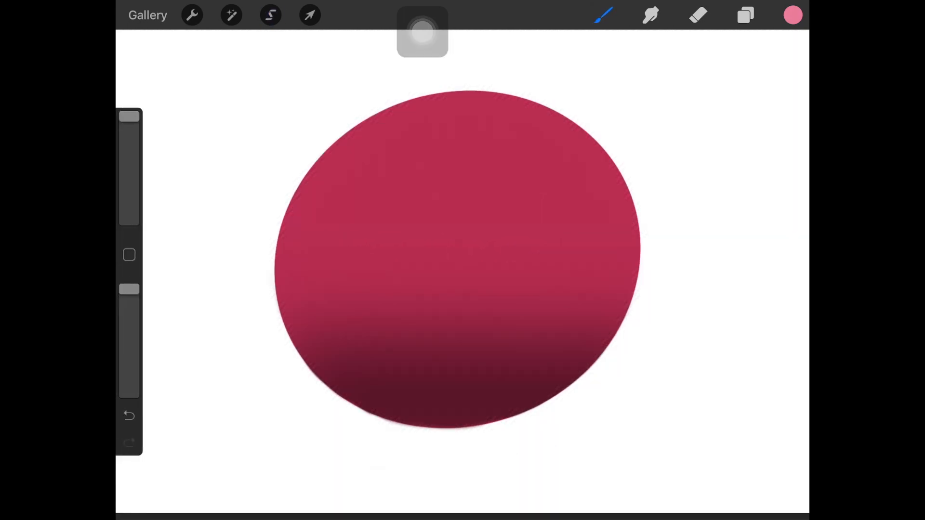
pyautogui.click(270, 14)
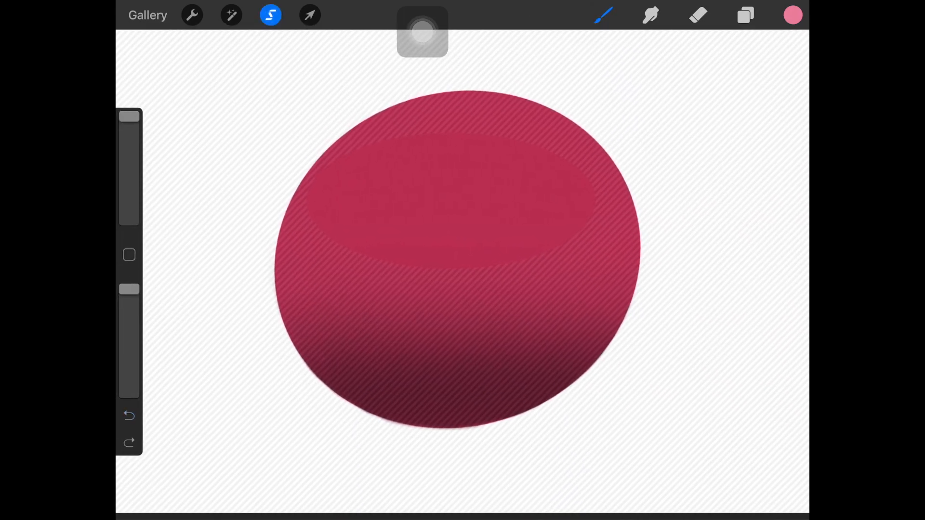
pyautogui.click(483, 189)
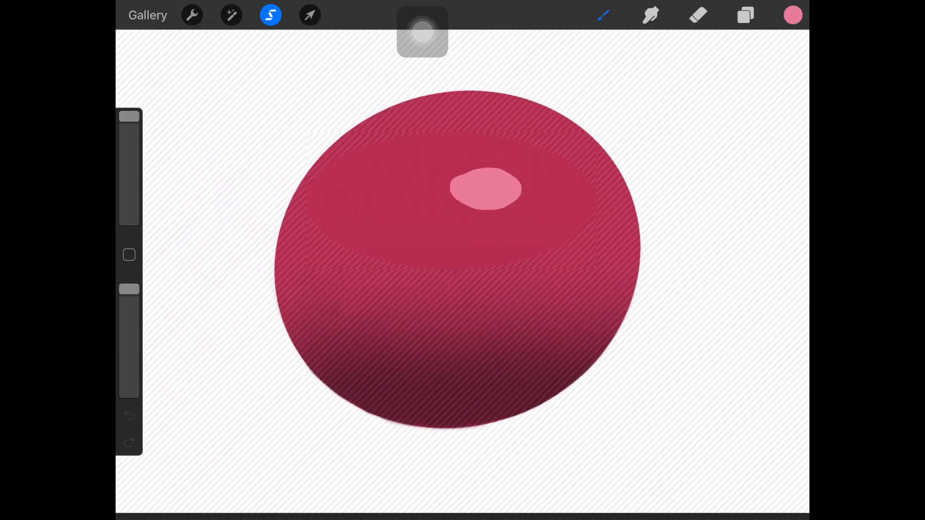
pyautogui.click(308, 15)
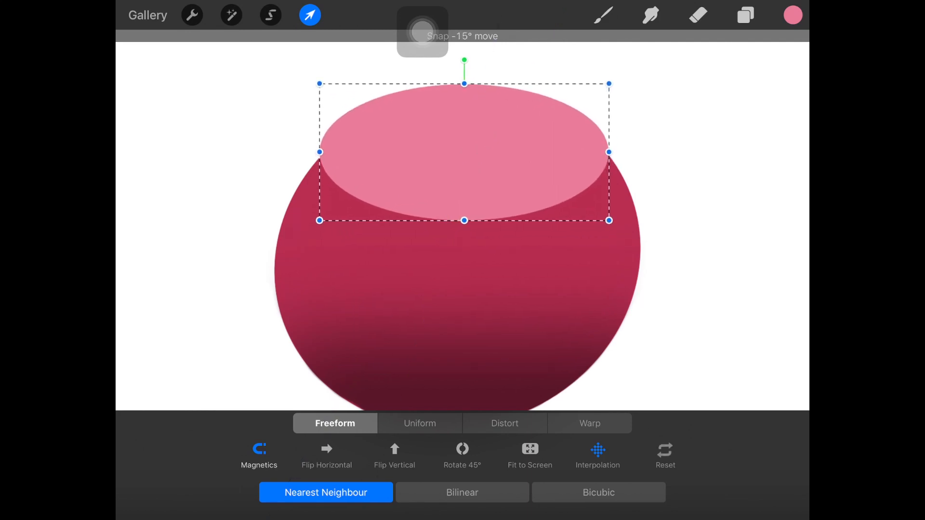
# - Gaussian Blur the pink highlight to about 29% and move it over the circle's top
pyautogui.click(232, 15)
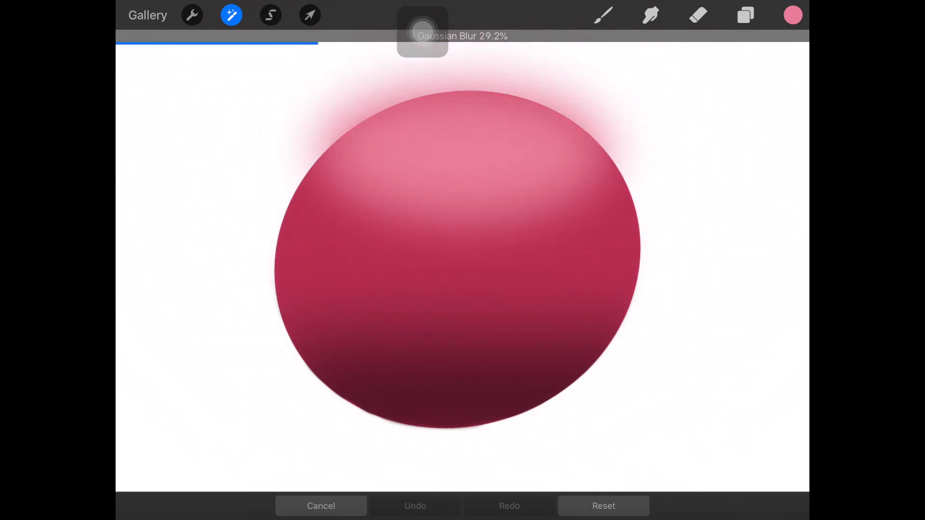
pyautogui.moveTo(318, 43); pyautogui.dragTo(301, 43)
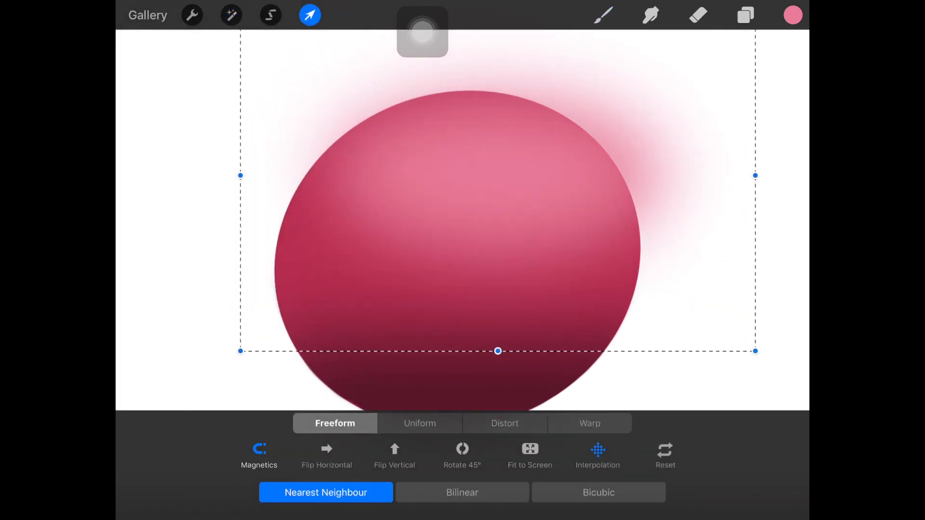
pyautogui.moveTo(498, 352); pyautogui.dragTo(456, 327)
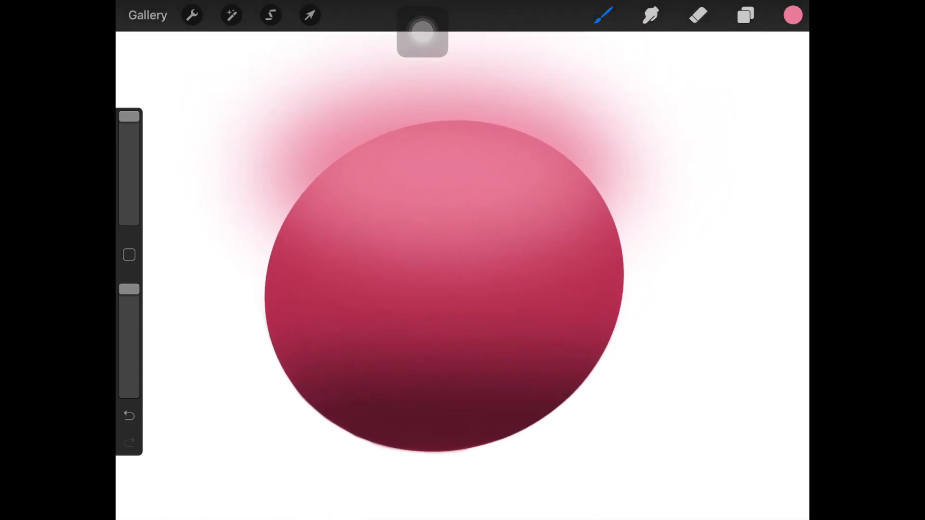
# - Erase stray pink haze, then hide Layer 3 and Layer 2 to leave the flat circle
pyautogui.click(698, 16)
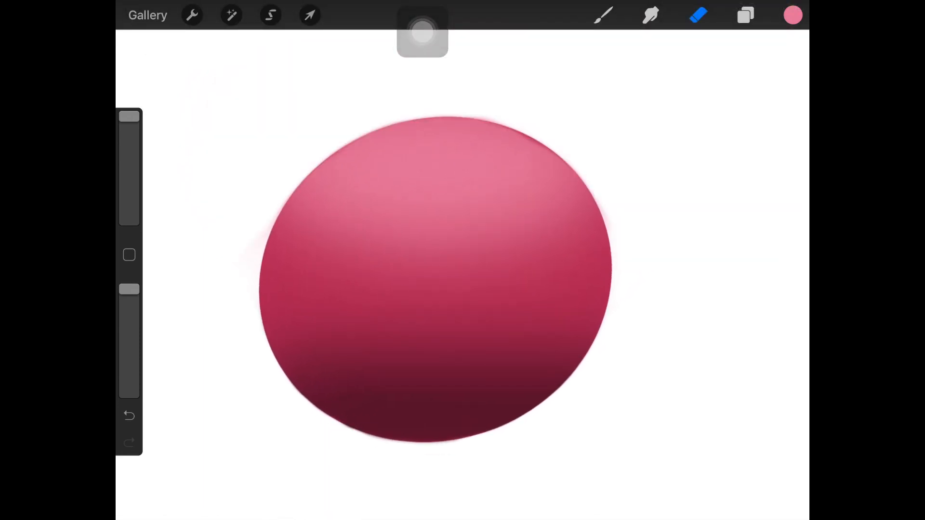
pyautogui.click(746, 15)
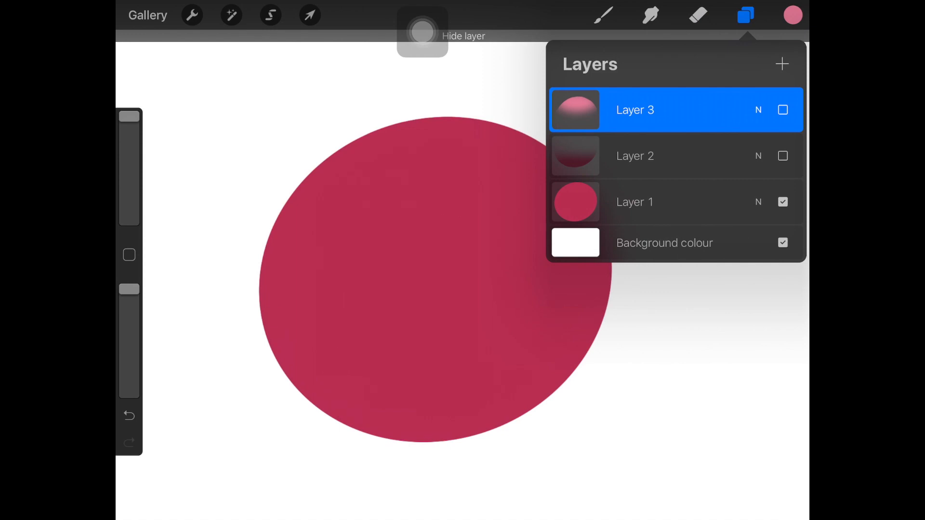
pyautogui.click(791, 15)
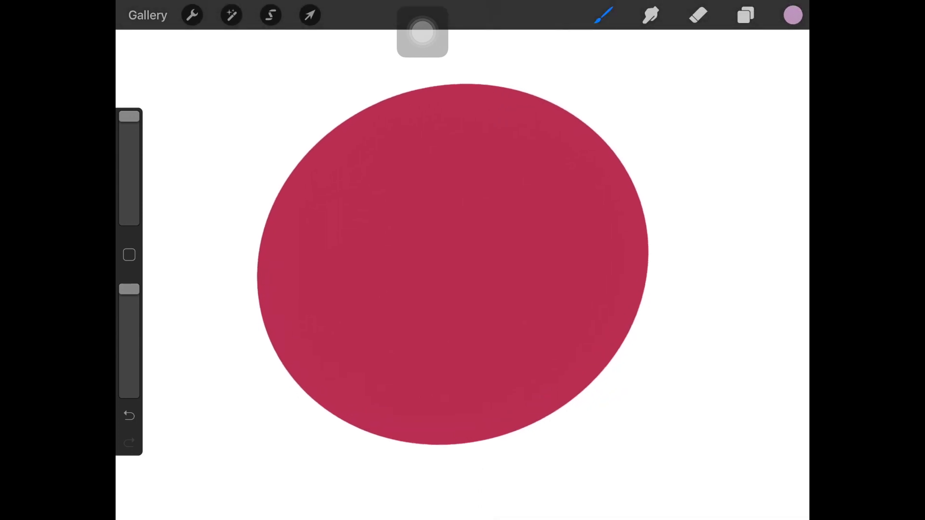
# - Try a freehand selection for the band, then clear it
pyautogui.click(270, 15)
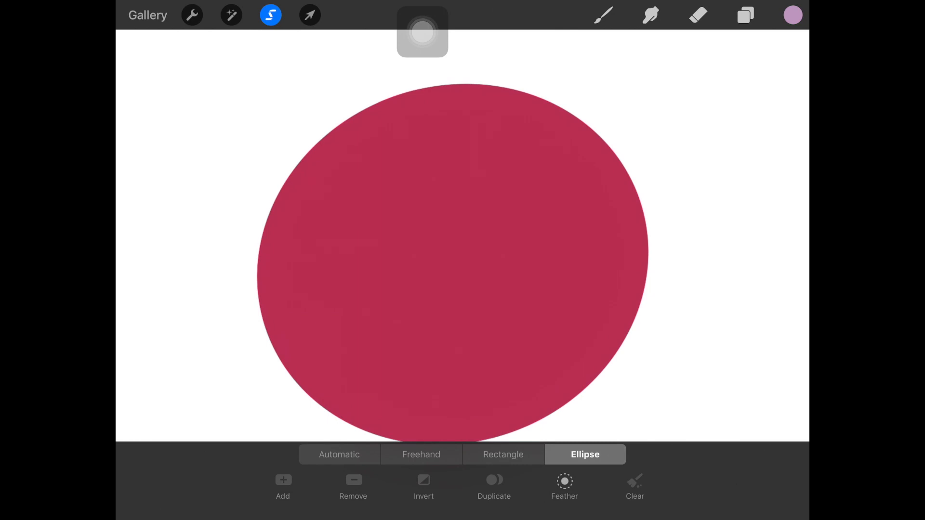
pyautogui.click(503, 455)
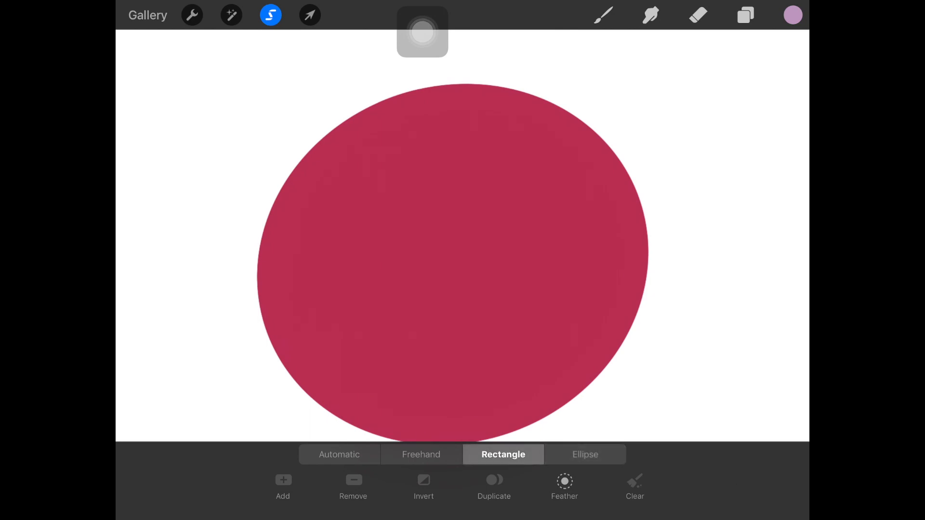
pyautogui.click(420, 455)
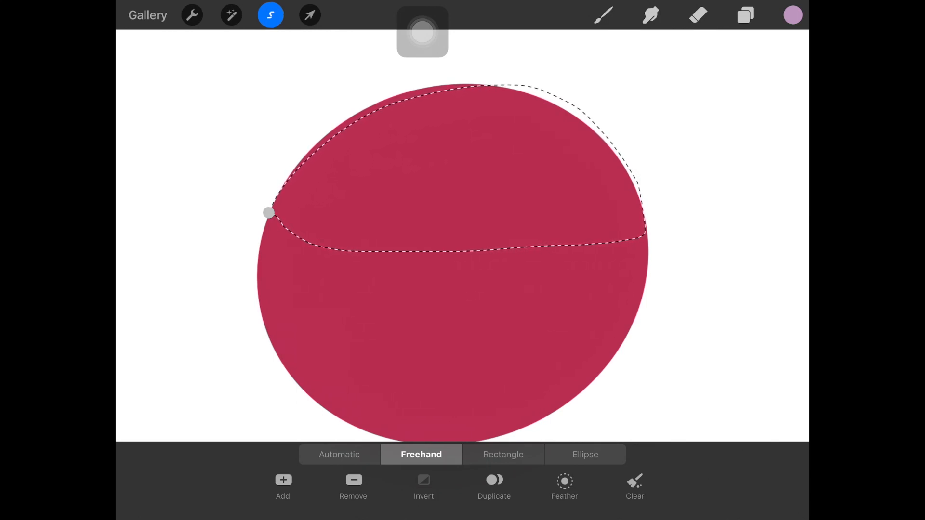
pyautogui.click(601, 15)
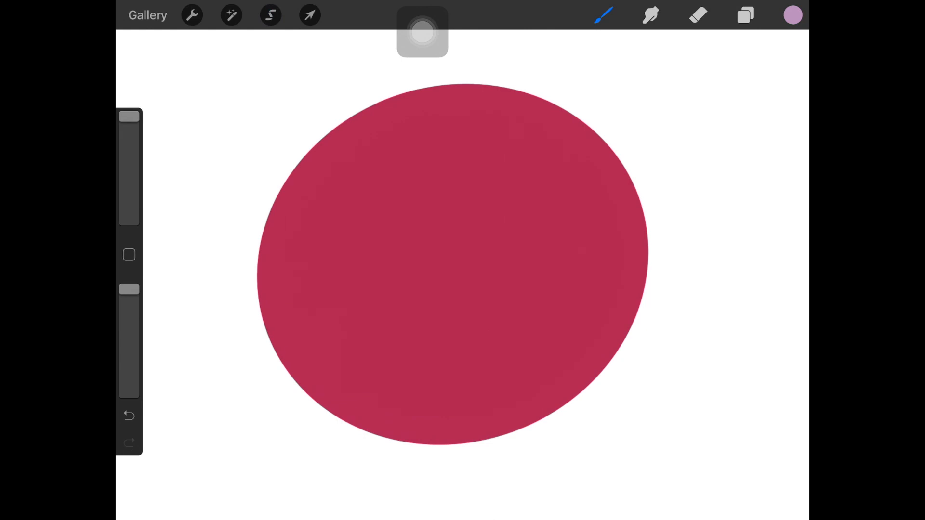
# - Select a rectangular strip across the circle's middle and fill it with lilac
pyautogui.click(270, 15)
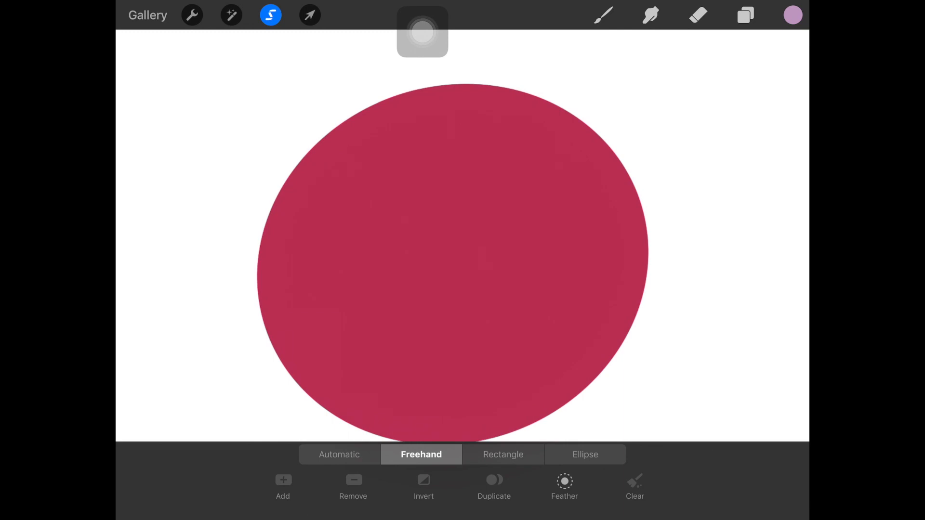
pyautogui.click(503, 455)
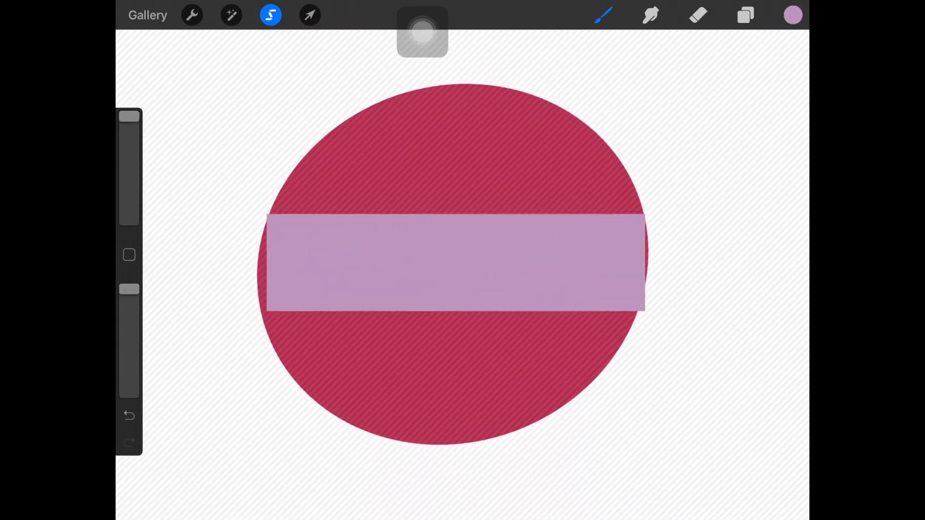
pyautogui.click(231, 14)
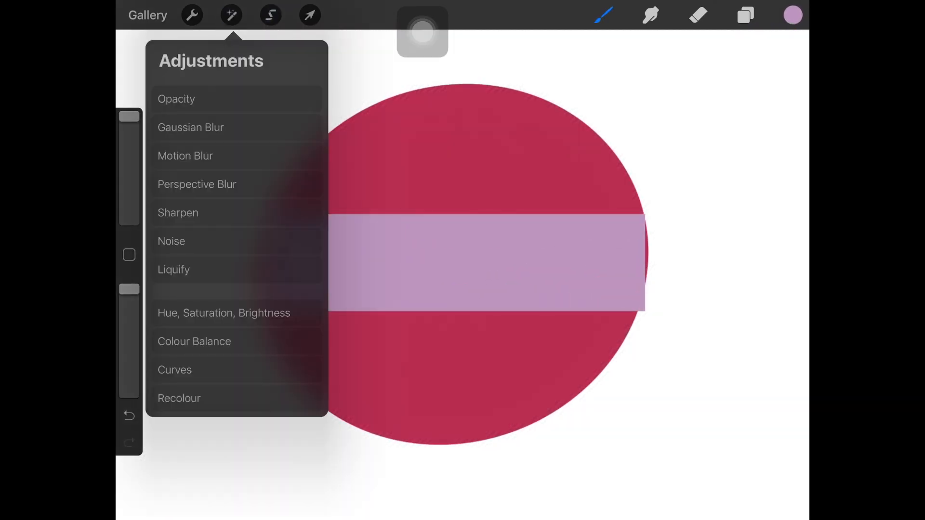
# - Choose Gaussian Blur and pick a lighter lilac colour for the band
pyautogui.click(191, 127)
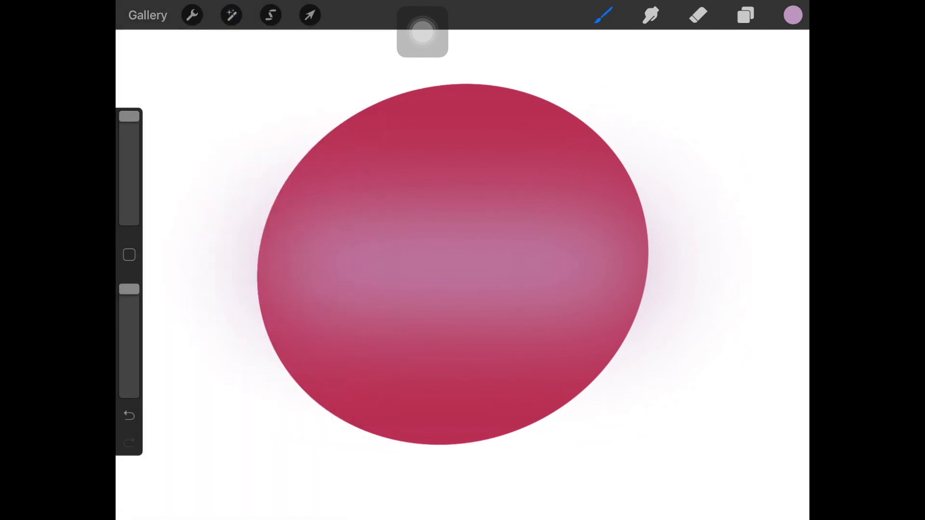
pyautogui.click(792, 14)
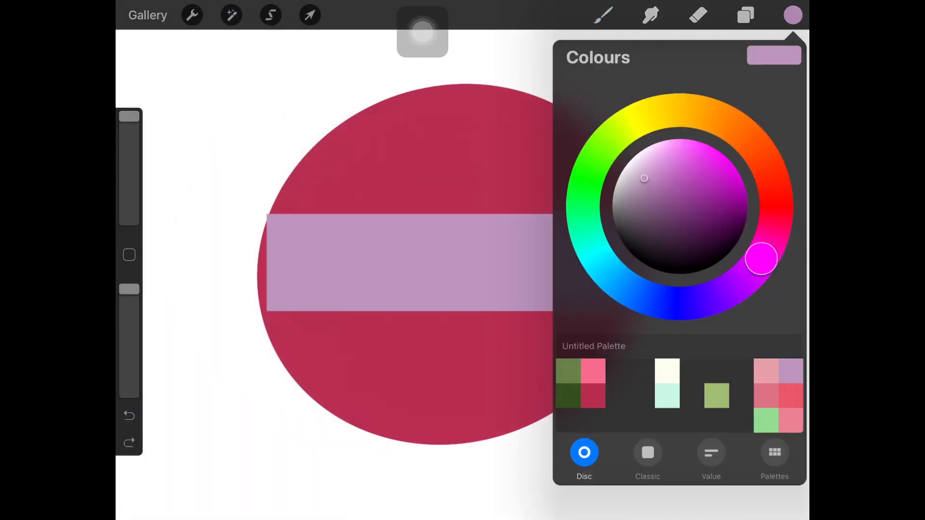
pyautogui.moveTo(645, 179); pyautogui.dragTo(636, 168)
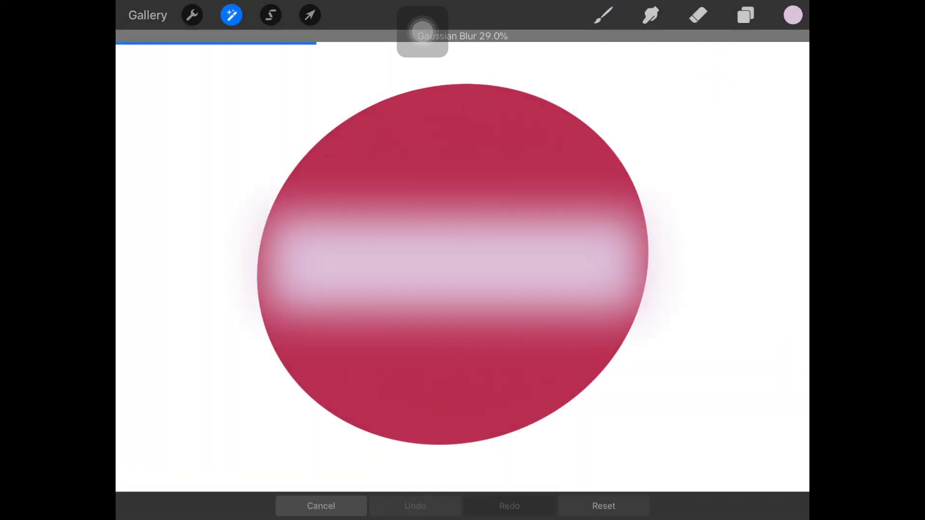
# - Blur the lilac band to about 42% into a soft horizontal glow across the circle
pyautogui.moveTo(312, 47); pyautogui.dragTo(383, 46)
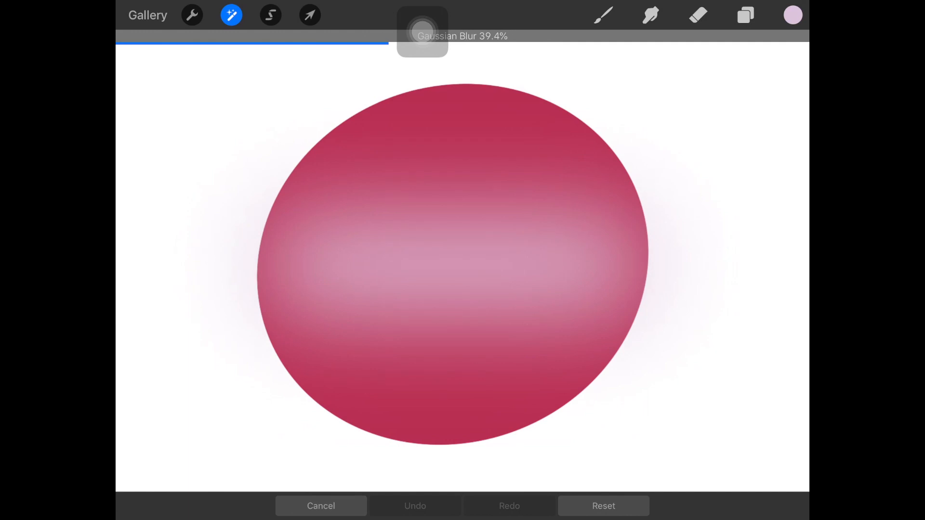
pyautogui.moveTo(377, 41); pyautogui.dragTo(401, 40)
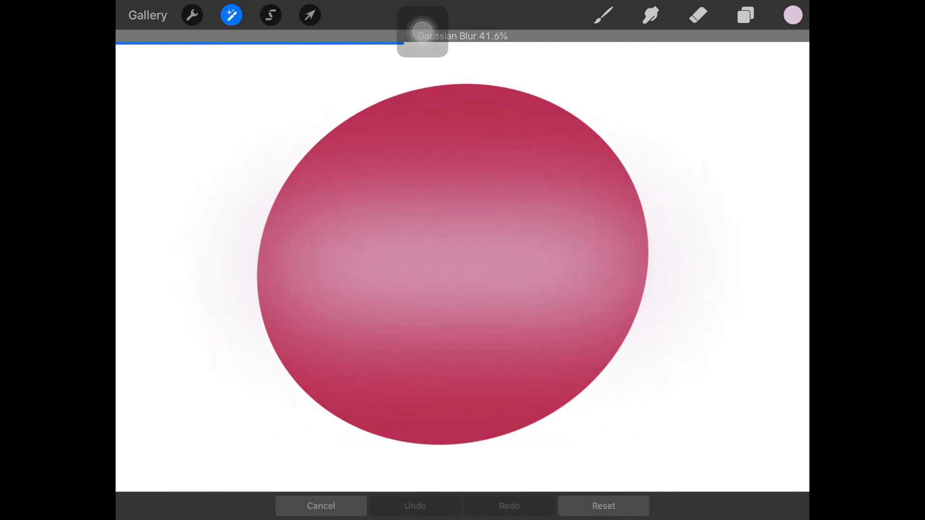
pyautogui.moveTo(413, 39); pyautogui.dragTo(422, 39)
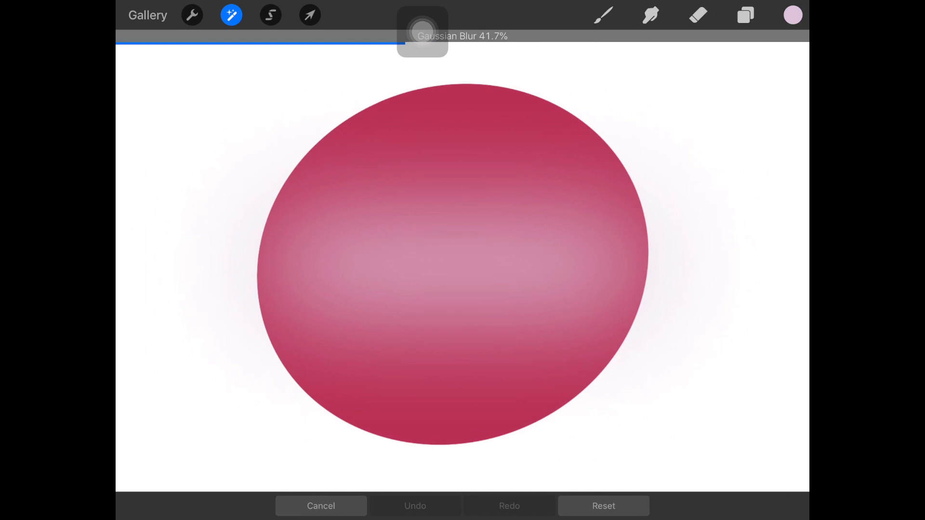
pyautogui.click(231, 14)
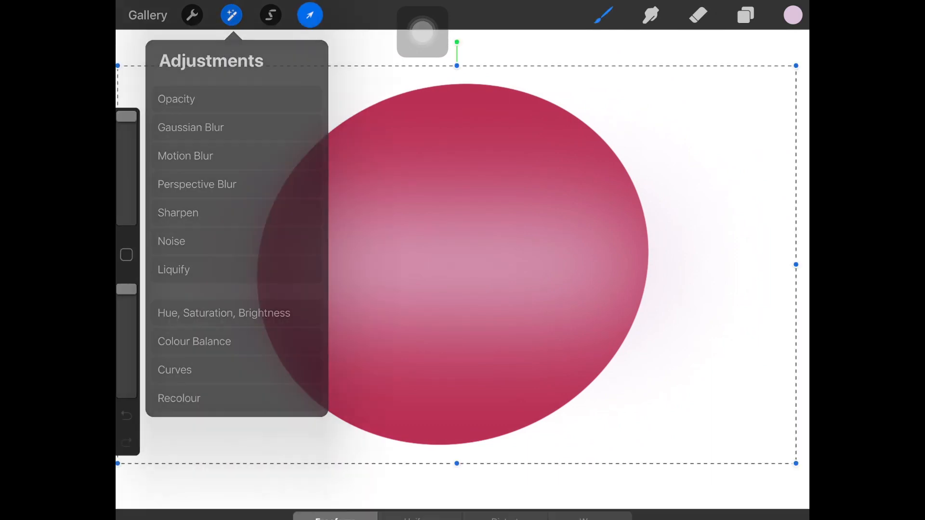
pyautogui.click(311, 15)
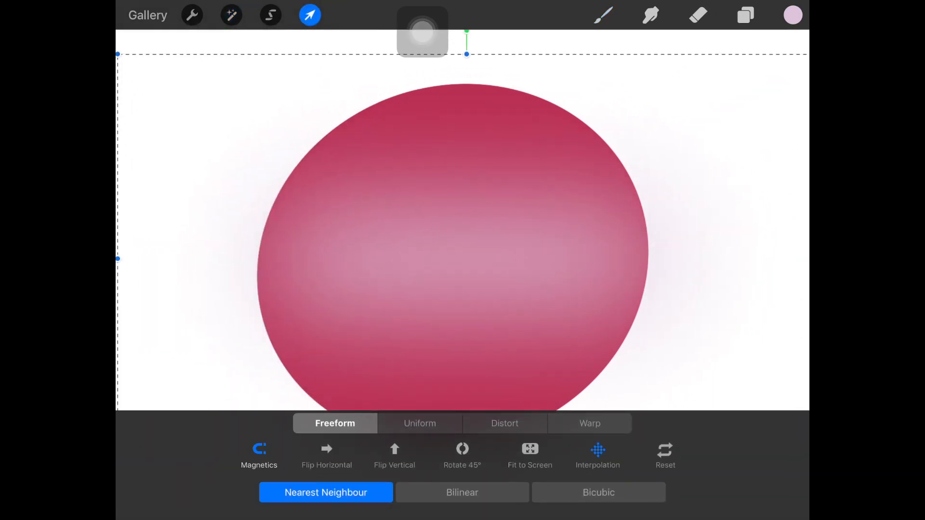